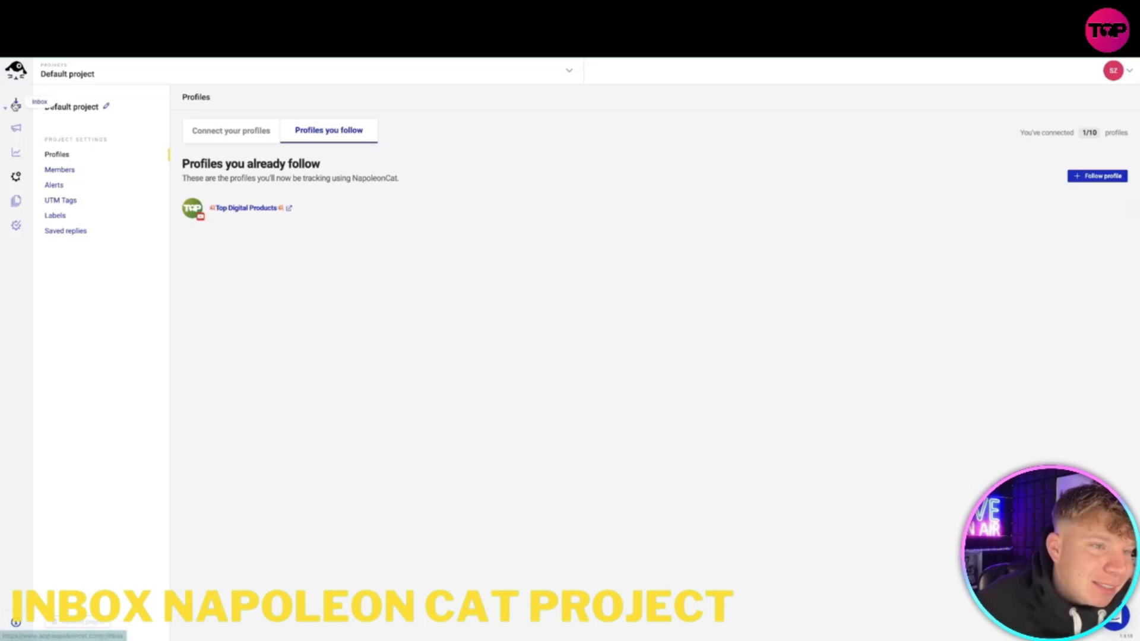
# - Start connecting a YouTube channel and grant NapoleonCat access to the Google account
pyautogui.click(16, 103)
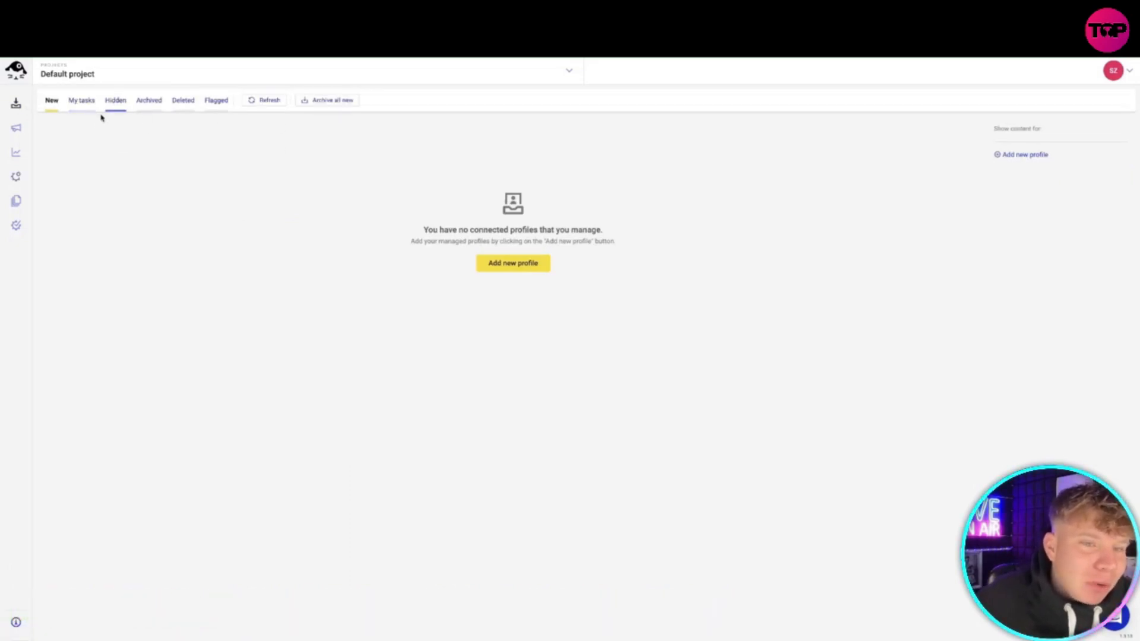
pyautogui.click(51, 101)
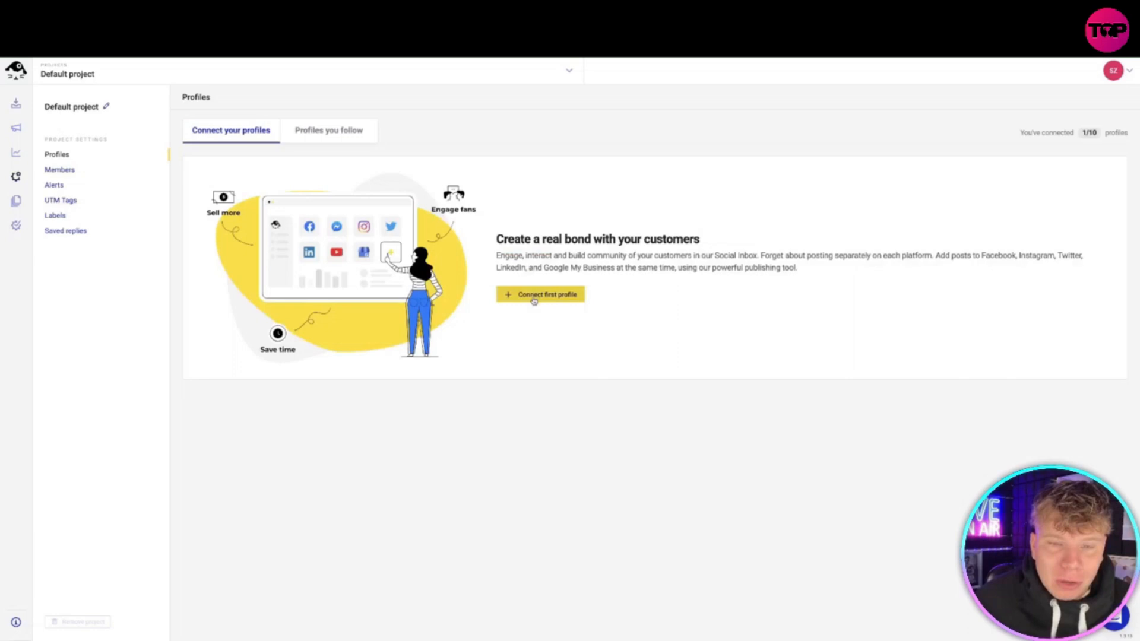
pyautogui.click(540, 294)
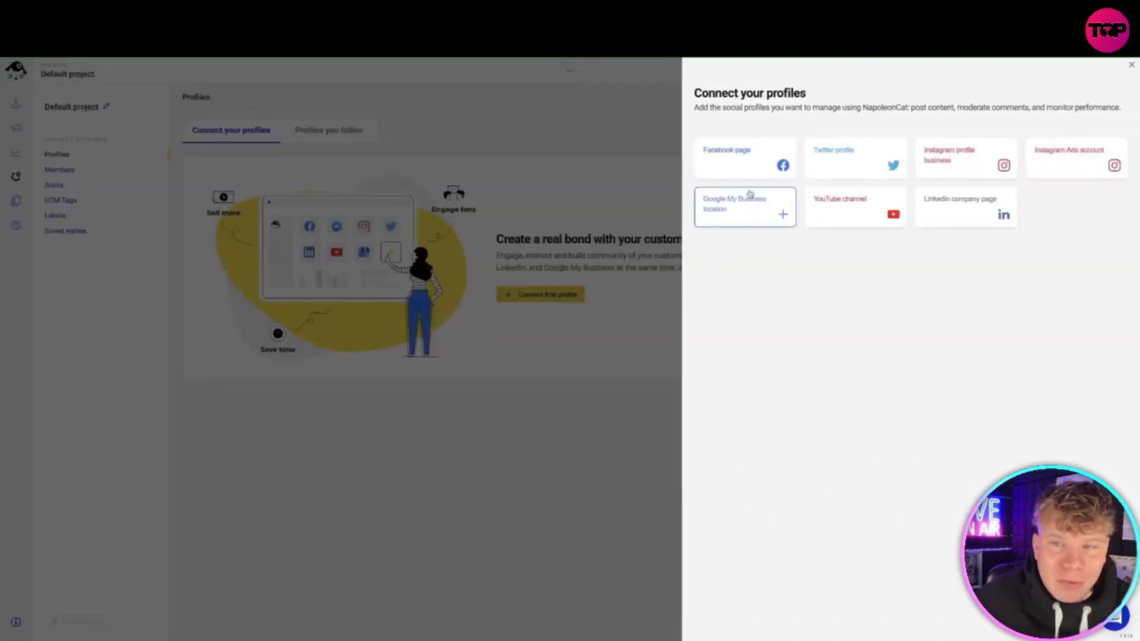
pyautogui.click(743, 206)
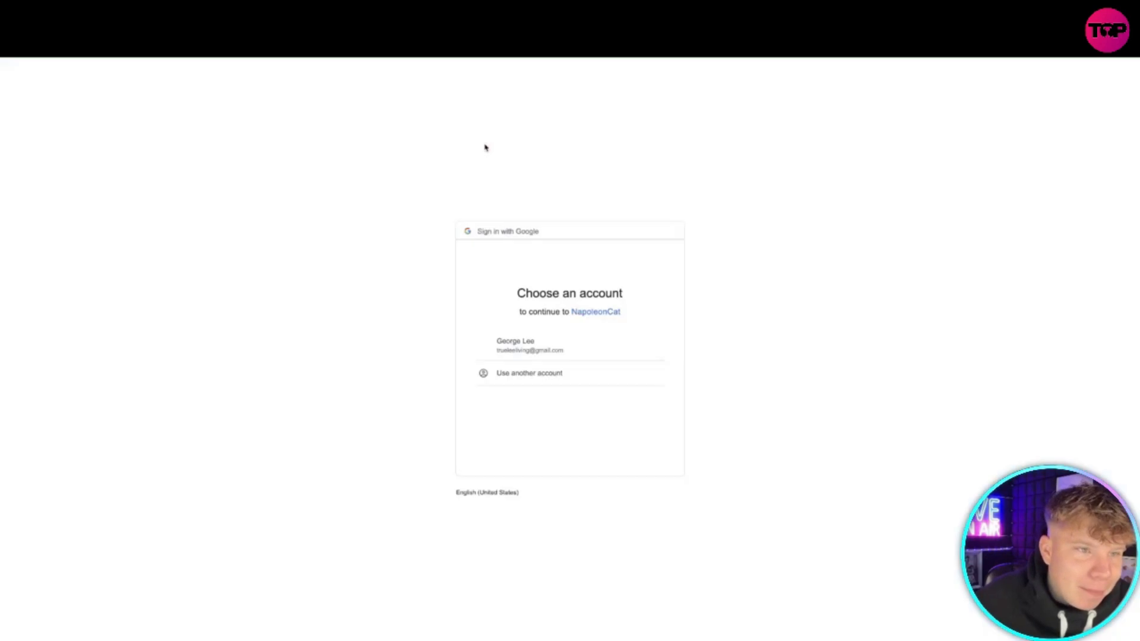
pyautogui.click(529, 344)
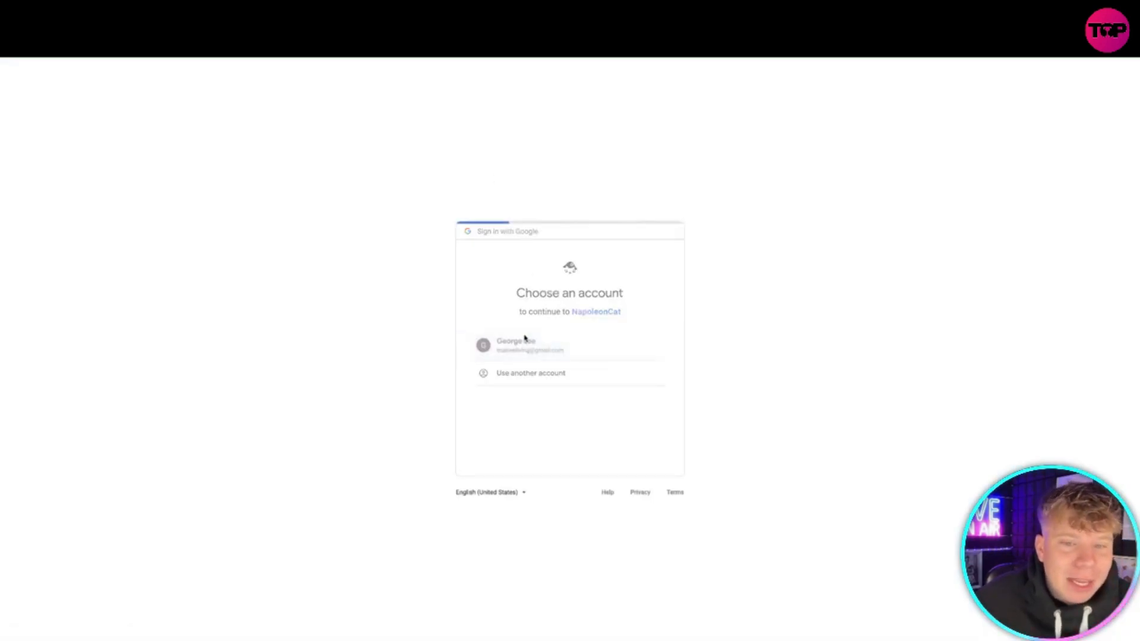
pyautogui.click(531, 345)
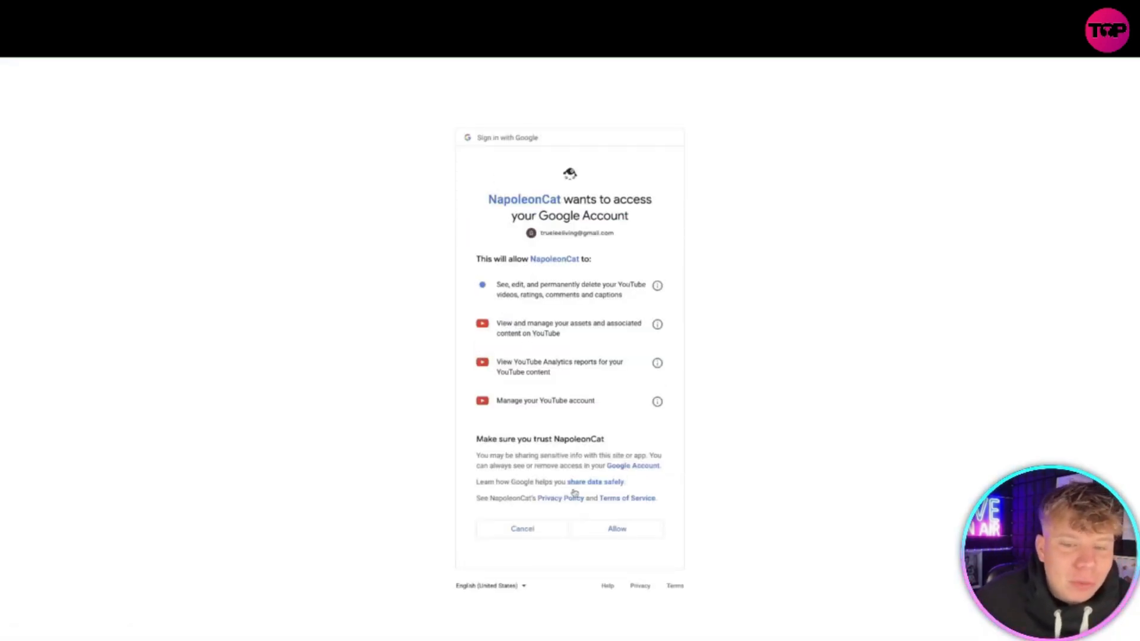
pyautogui.click(616, 529)
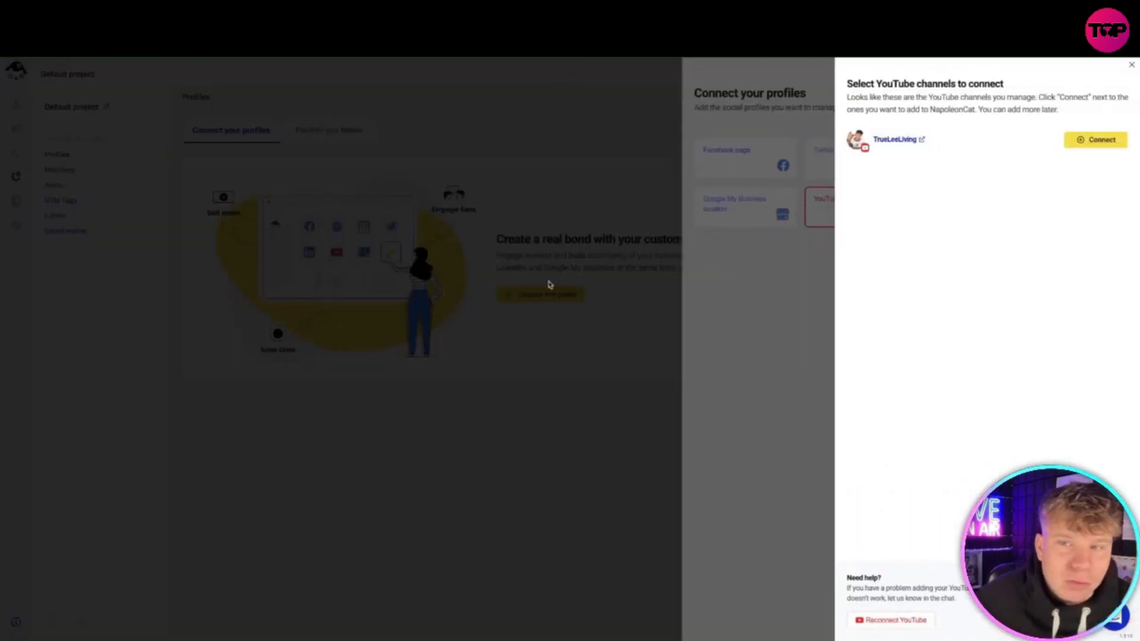
# - Connect the listed YouTube channel, reaching 2 of 10 profiles, and close the panel
pyautogui.click(1096, 139)
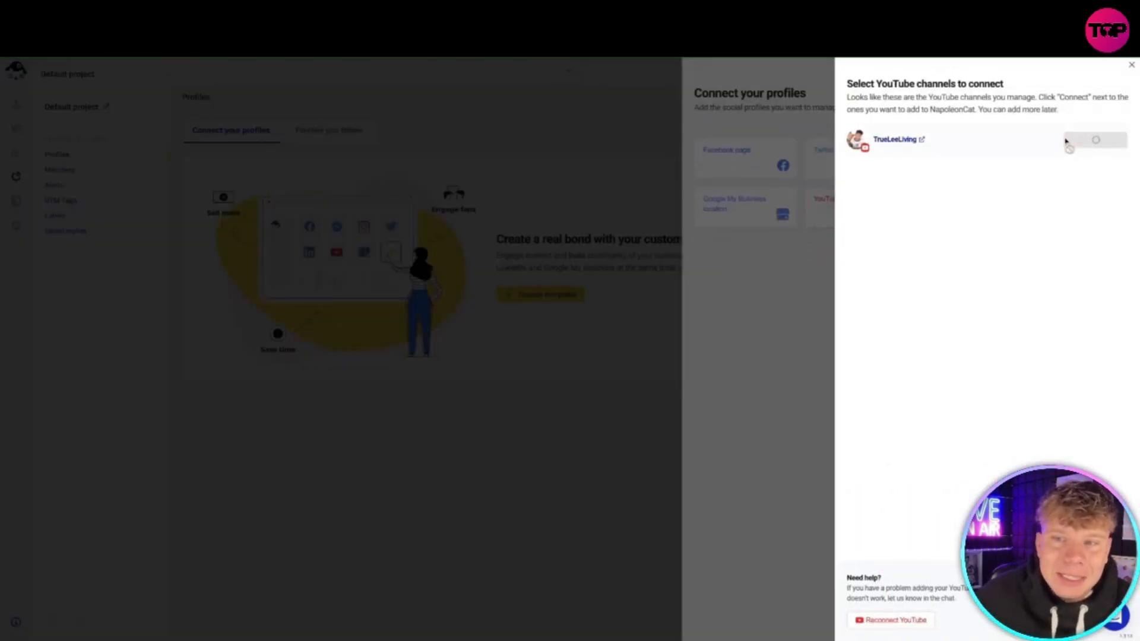
pyautogui.click(1095, 139)
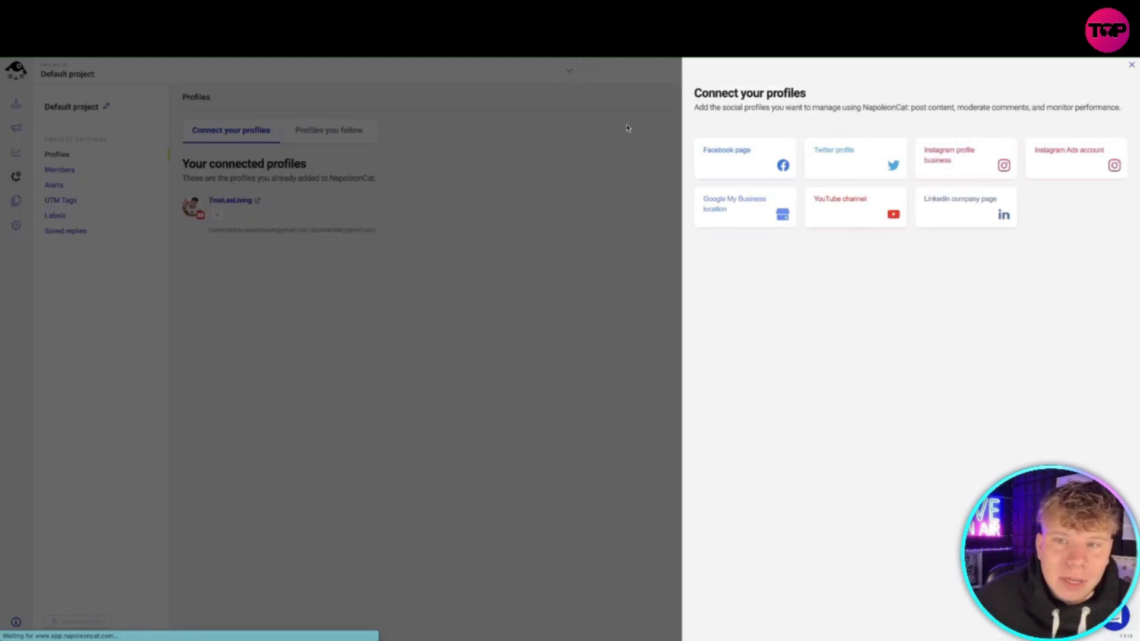
pyautogui.click(328, 130)
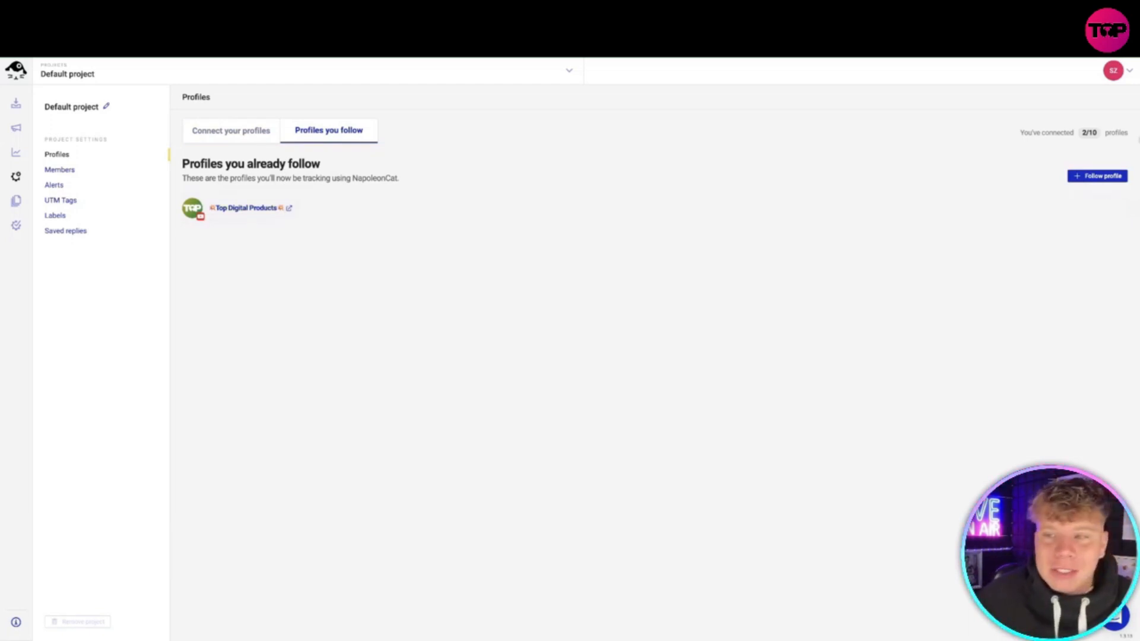
# - Open the connected YouTube channel's Edit settings for profile-specific inbox tags
pyautogui.click(1097, 176)
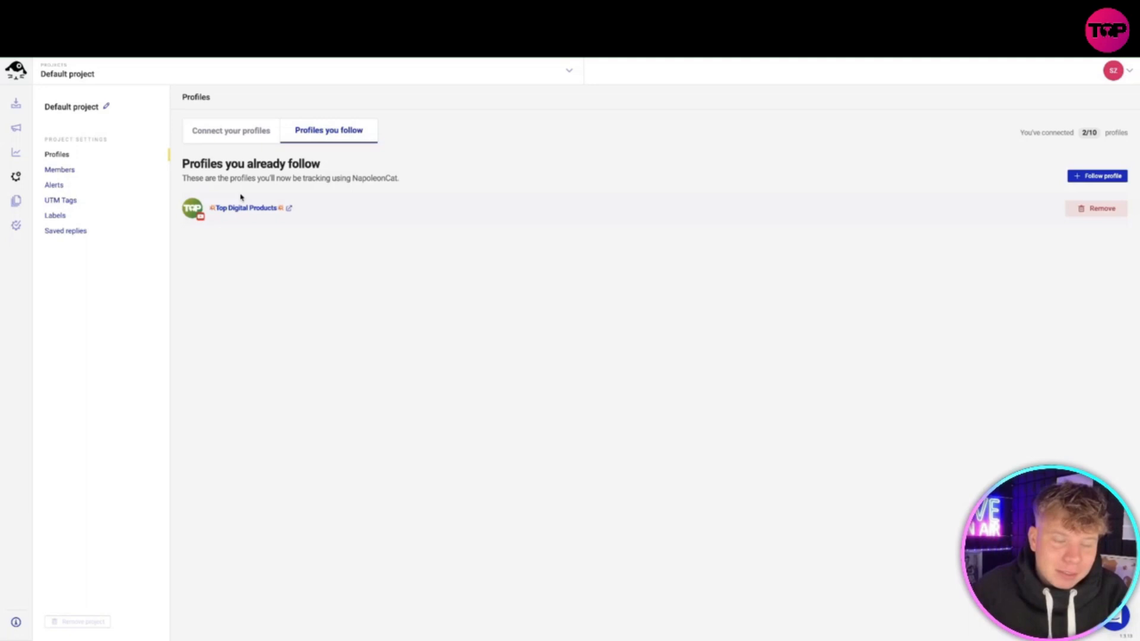
pyautogui.click(230, 130)
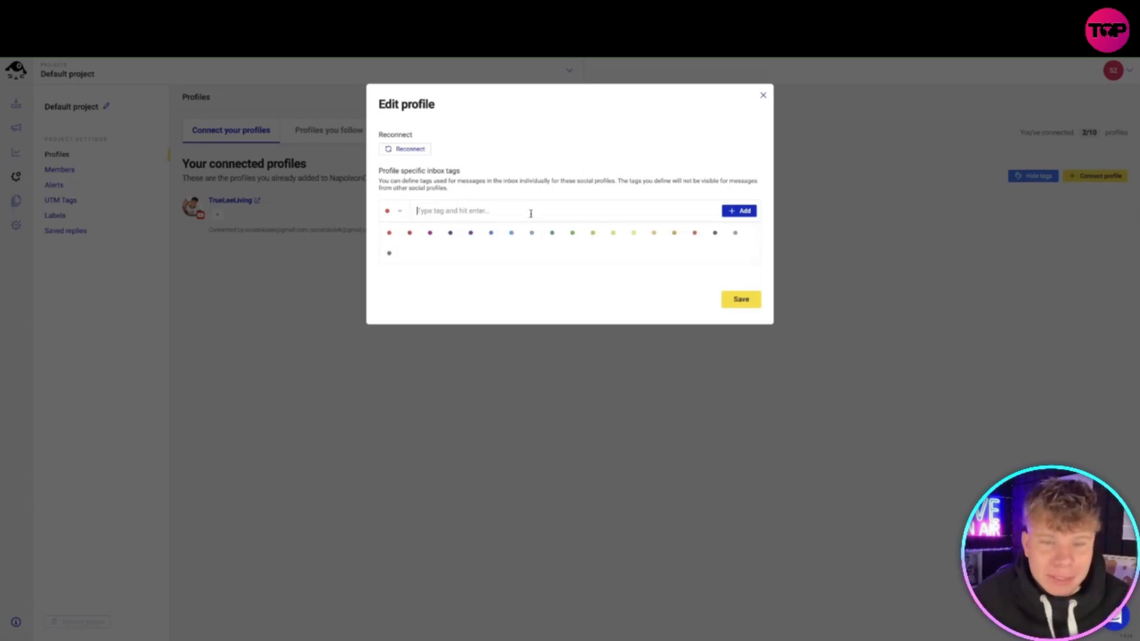
# - Add and save the 'business' inbox tag on the YouTube channel, then close the panel
pyautogui.write('business')
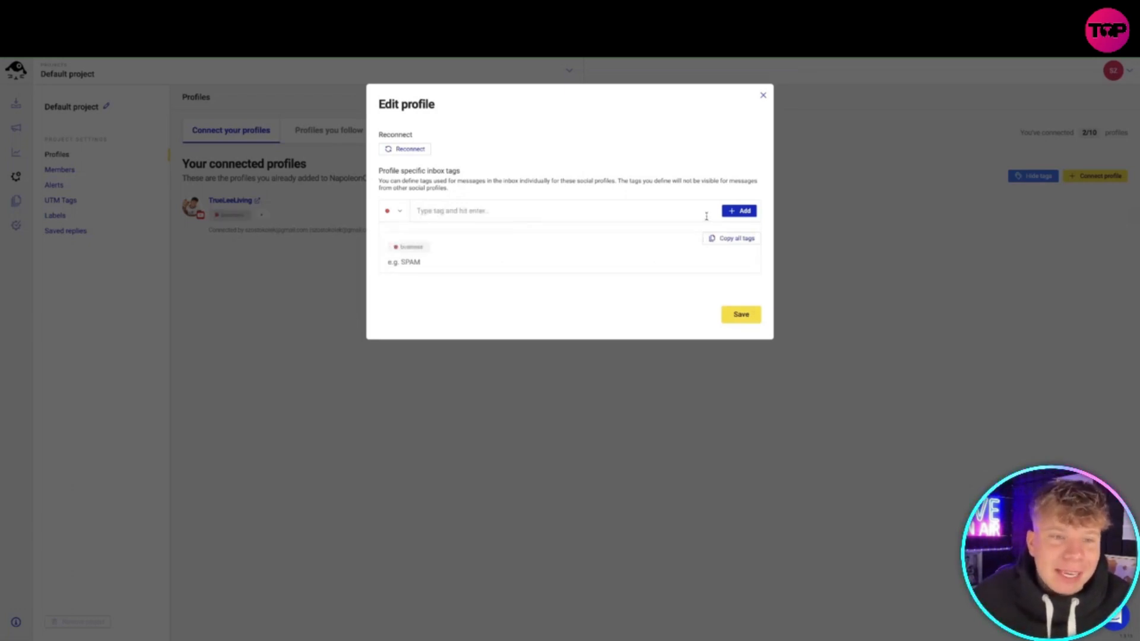
pyautogui.click(741, 314)
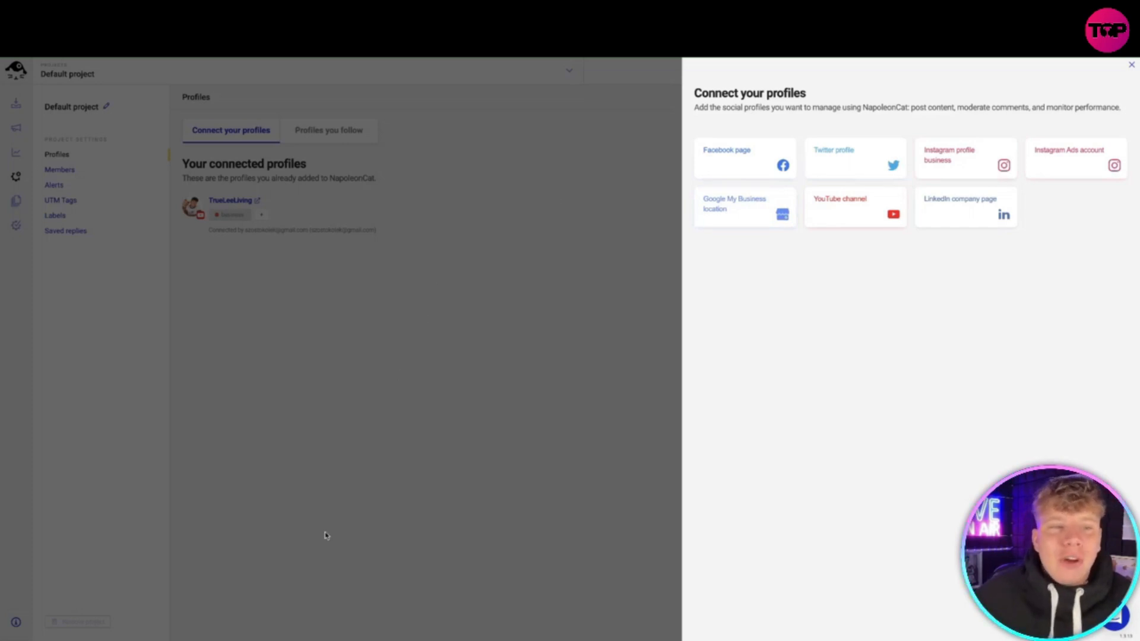
pyautogui.click(1132, 65)
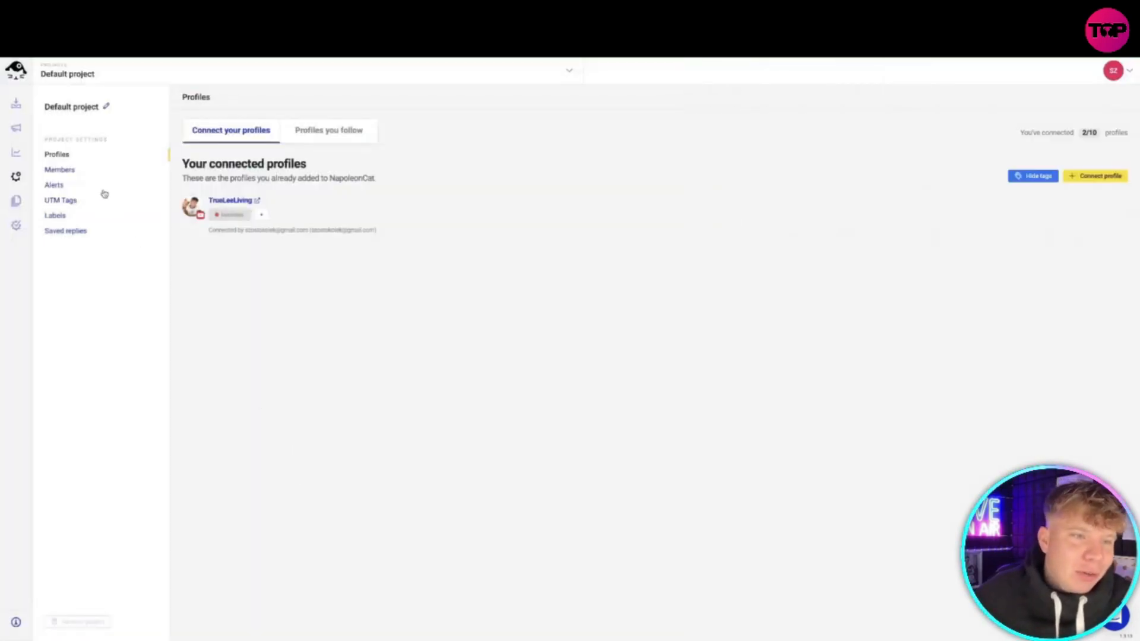
# - Check the empty Alerts page, then bring up the Publisher calendar
pyautogui.click(54, 185)
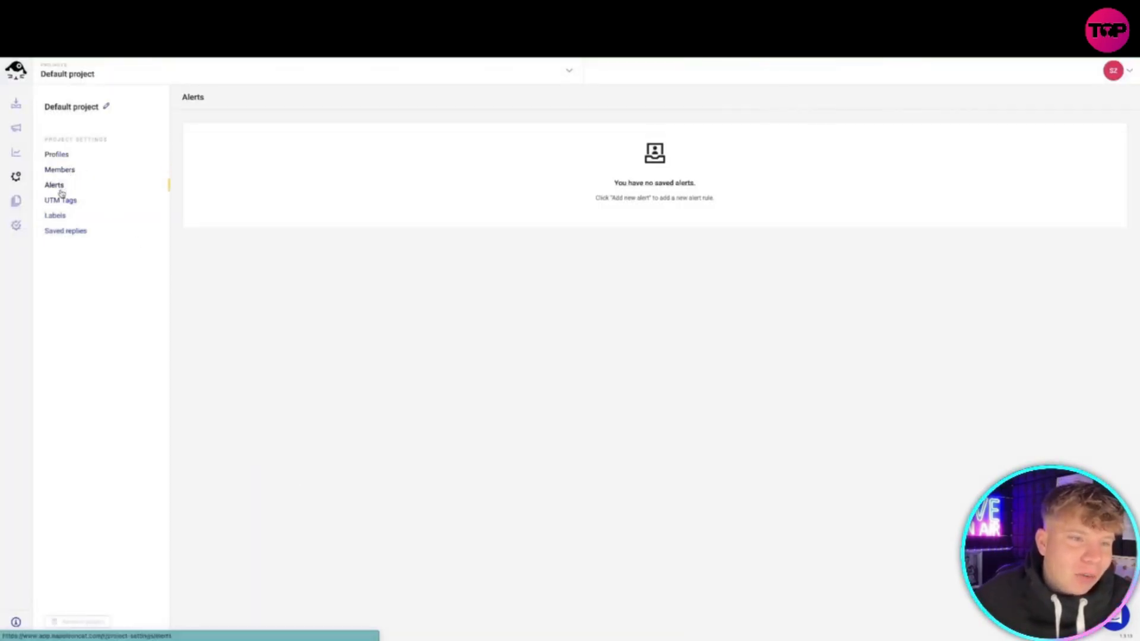
pyautogui.click(65, 230)
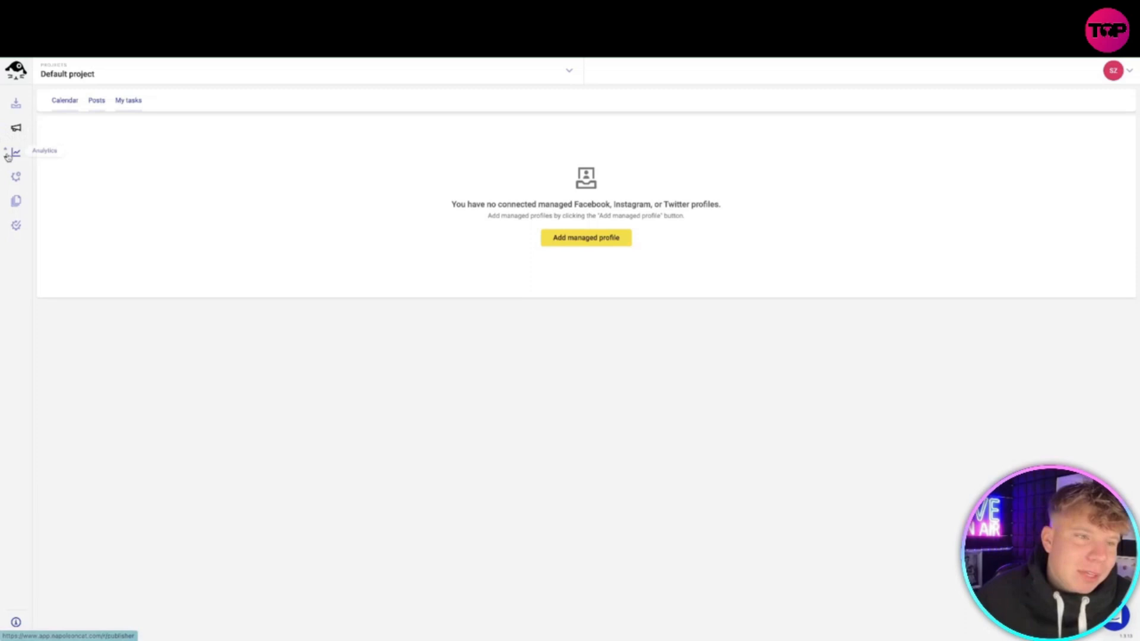
# - View the channel's analytics and auto-moderation rules, then the inbox with no new messages
pyautogui.click(15, 152)
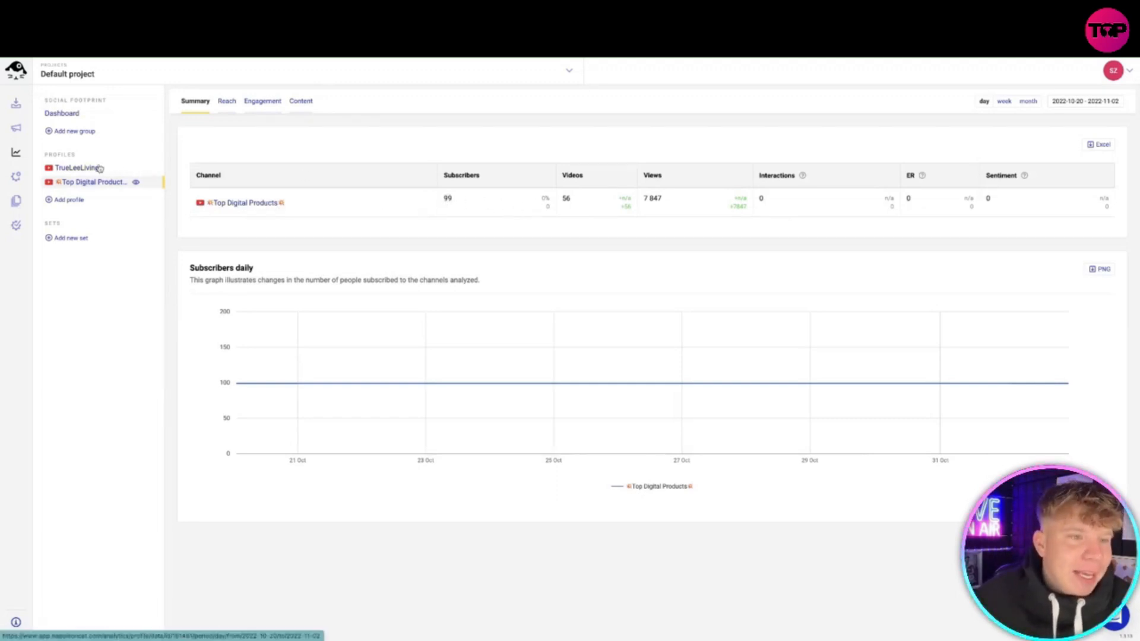
pyautogui.click(91, 182)
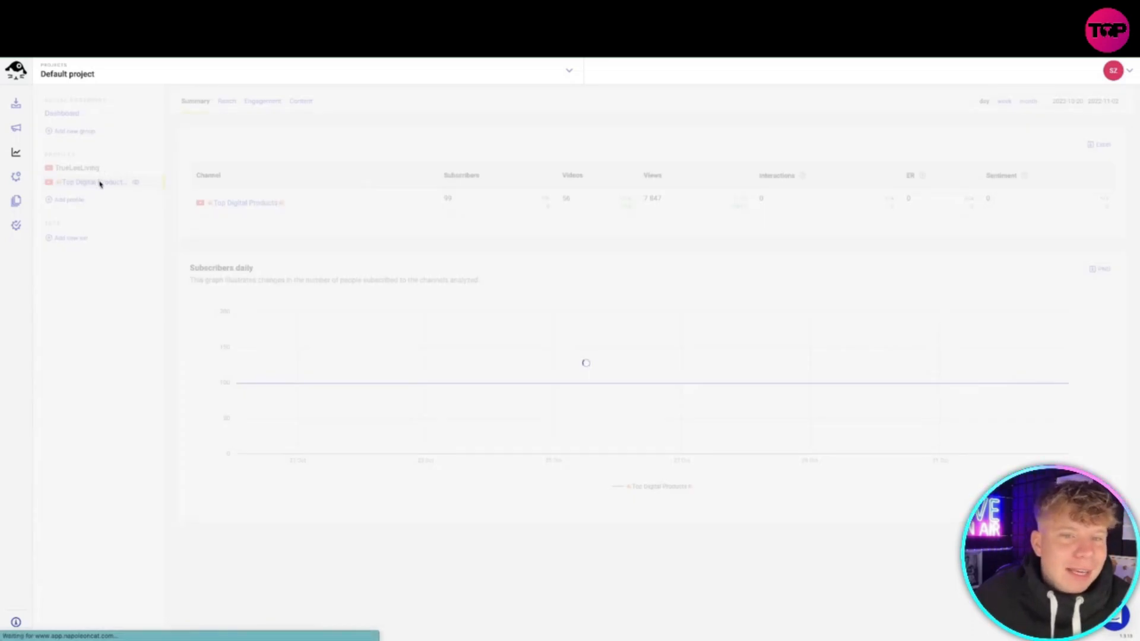
pyautogui.click(76, 168)
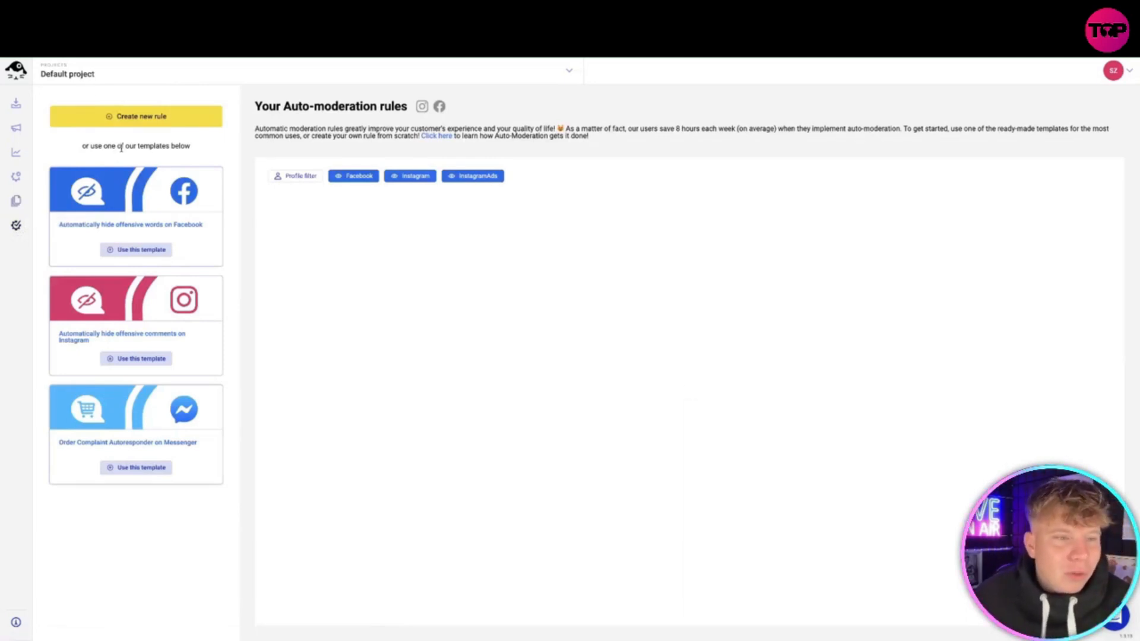
pyautogui.click(15, 104)
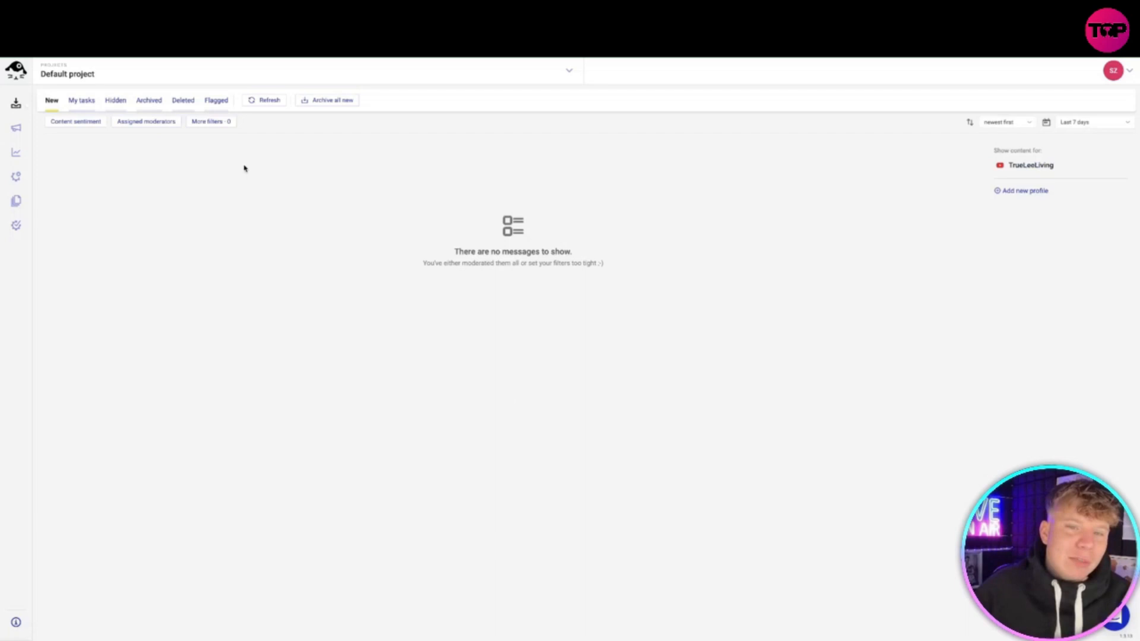
pyautogui.moveTo(166, 129)
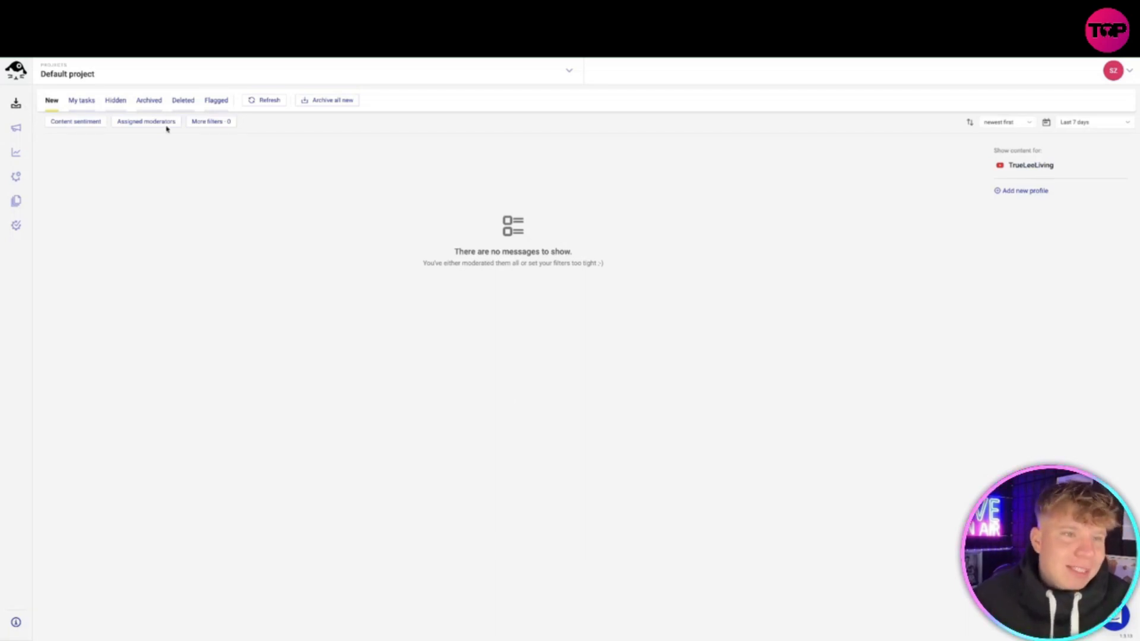
# - Return to Profiles settings showing the YouTube channel with its 'business' tag
pyautogui.click(81, 100)
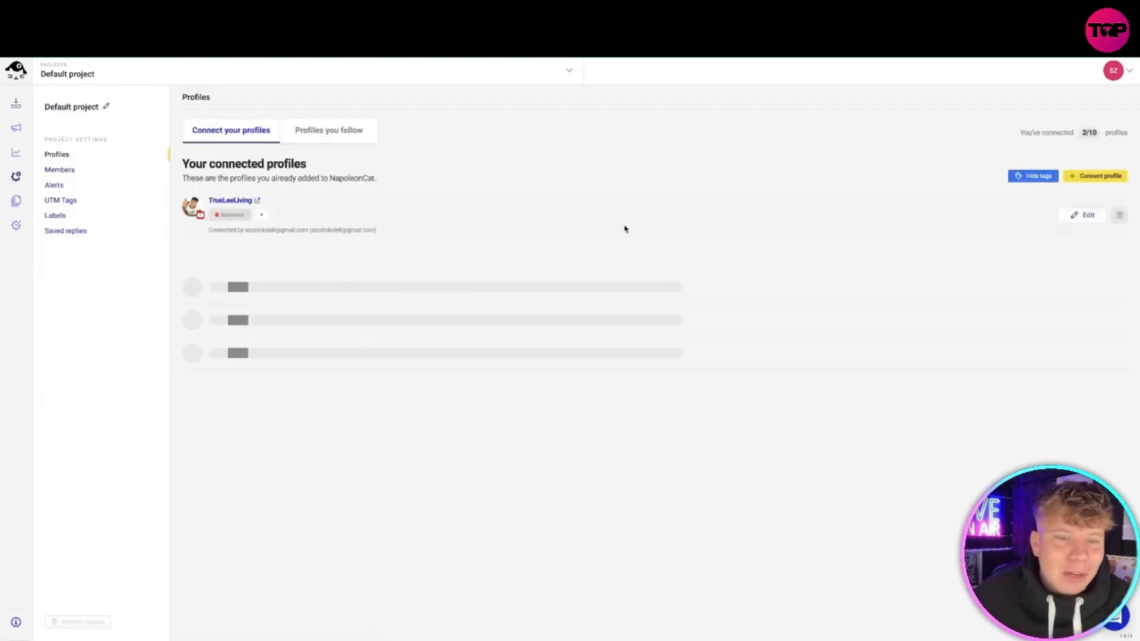
pyautogui.moveTo(606, 237)
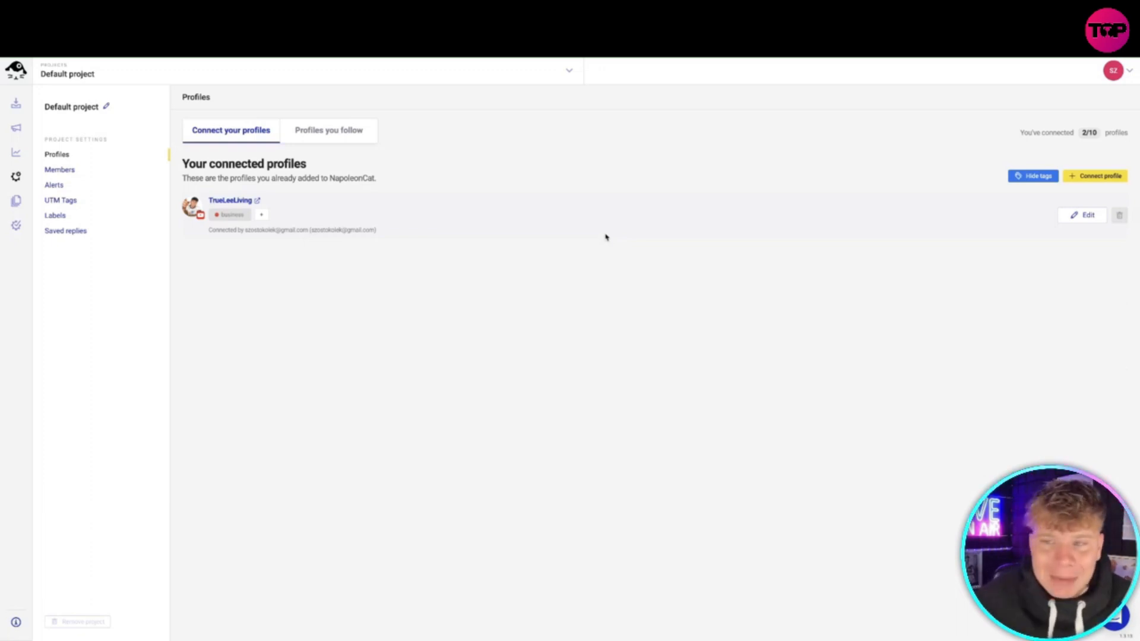
pyautogui.moveTo(364, 237)
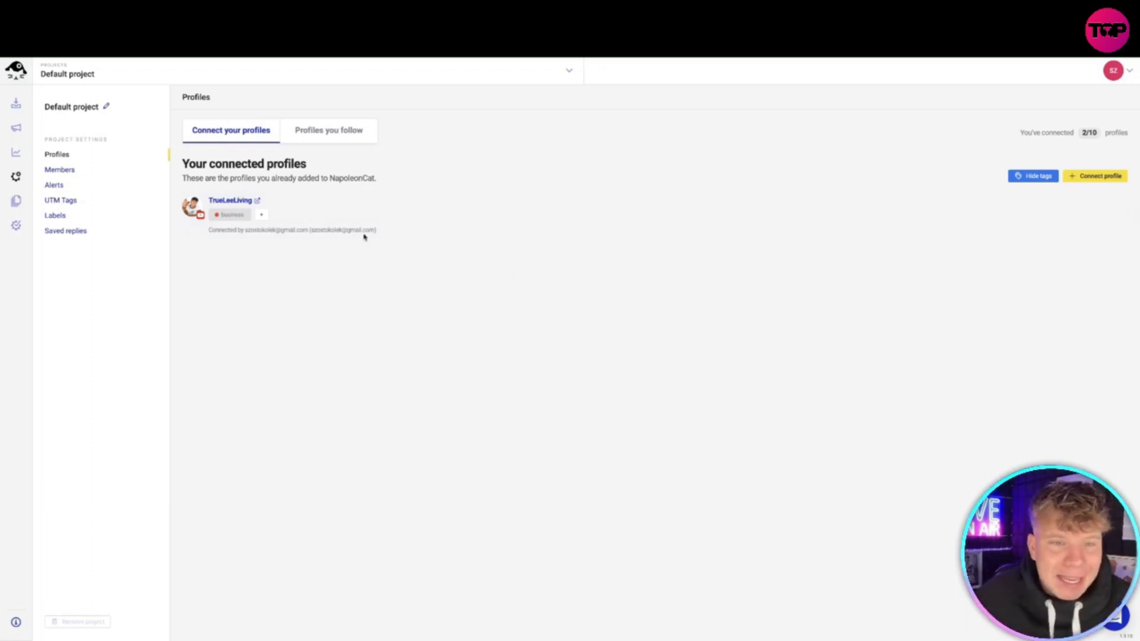